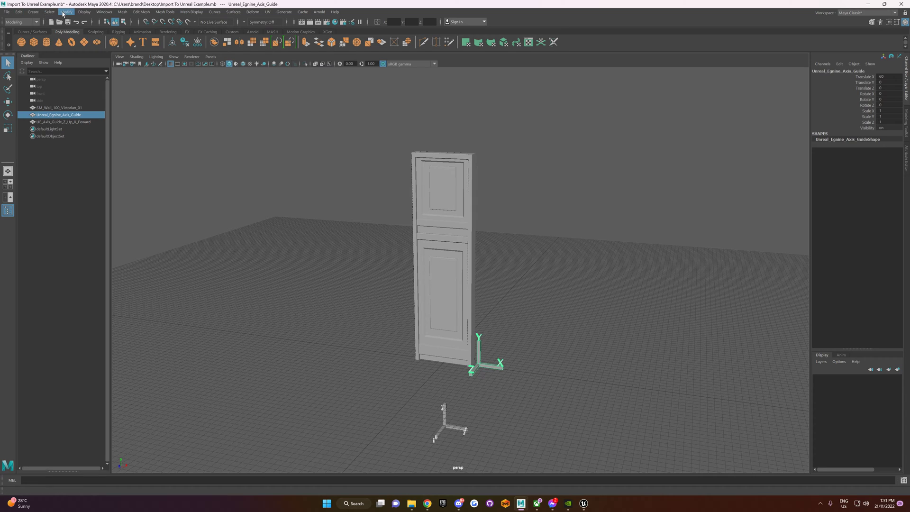
# Slide and tip the door, turn it back upright, then deselect it
pyautogui.click(392, 280)
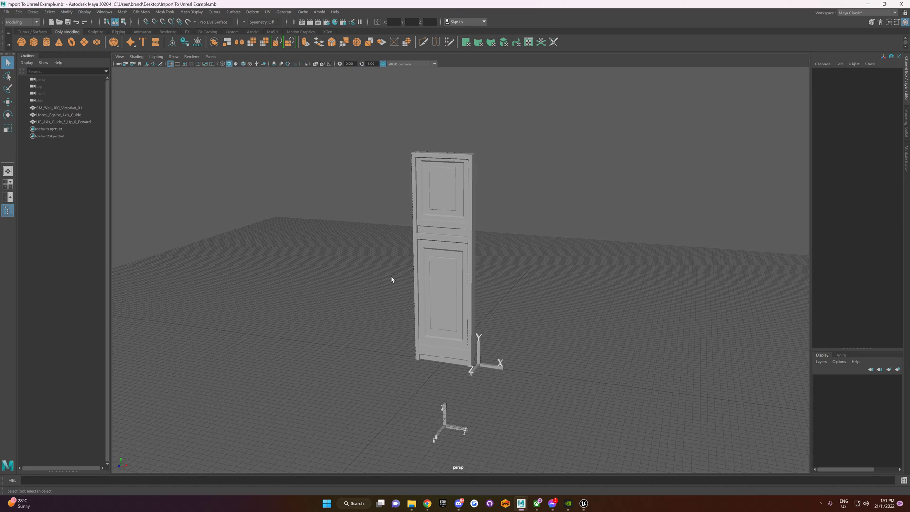
pyautogui.click(441, 261)
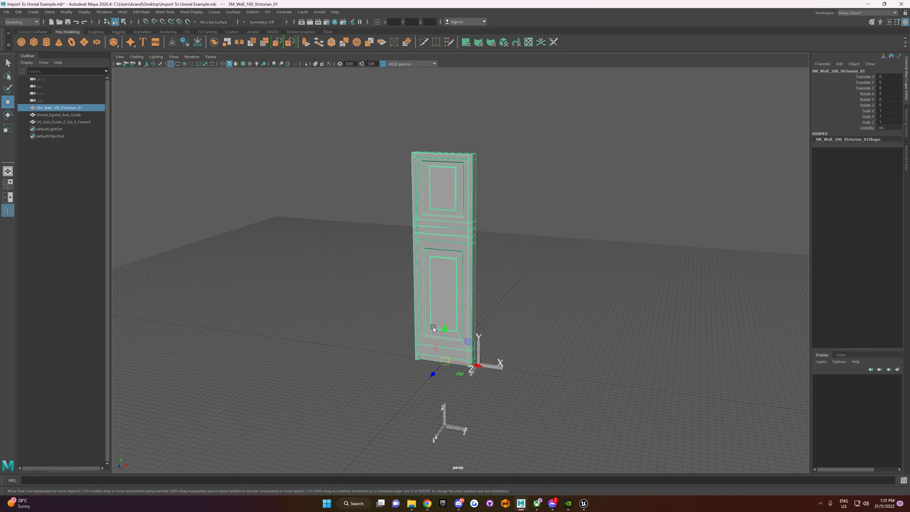
pyautogui.moveTo(444, 330); pyautogui.dragTo(466, 364)
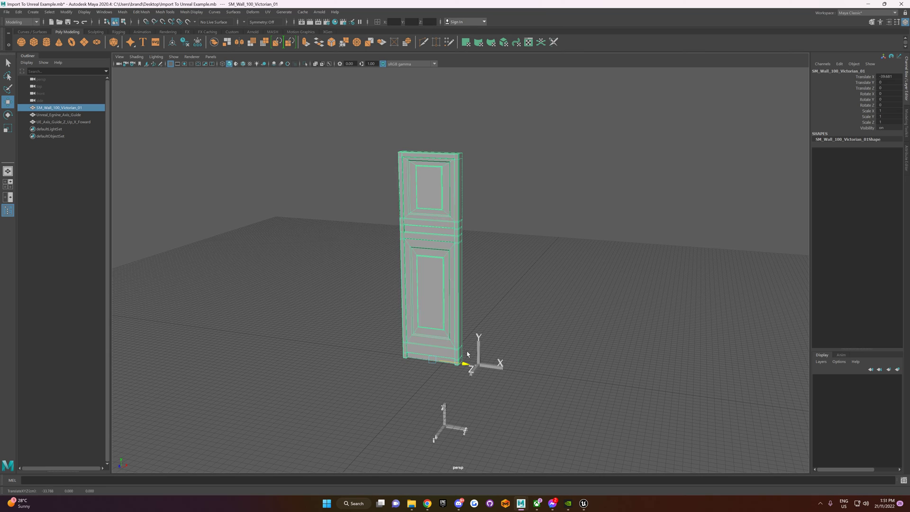
pyautogui.moveTo(464, 363); pyautogui.dragTo(476, 368)
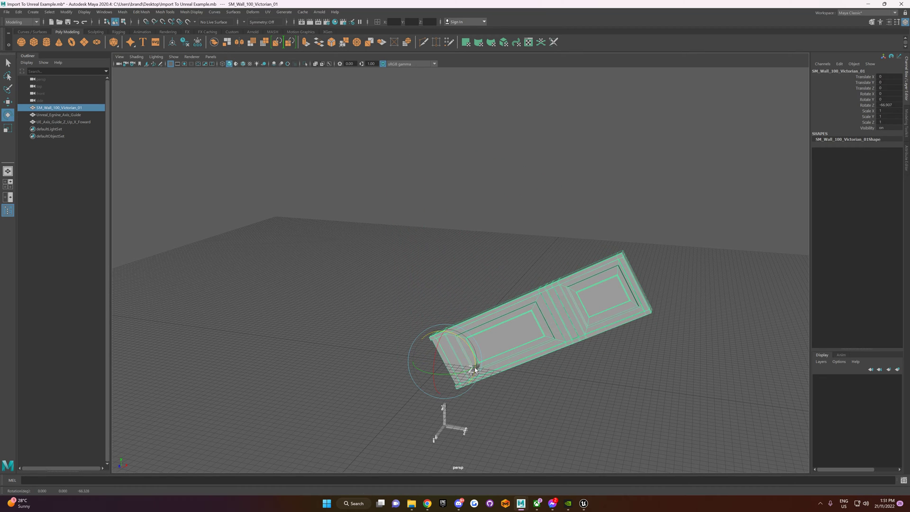
pyautogui.moveTo(458, 359); pyautogui.dragTo(447, 325)
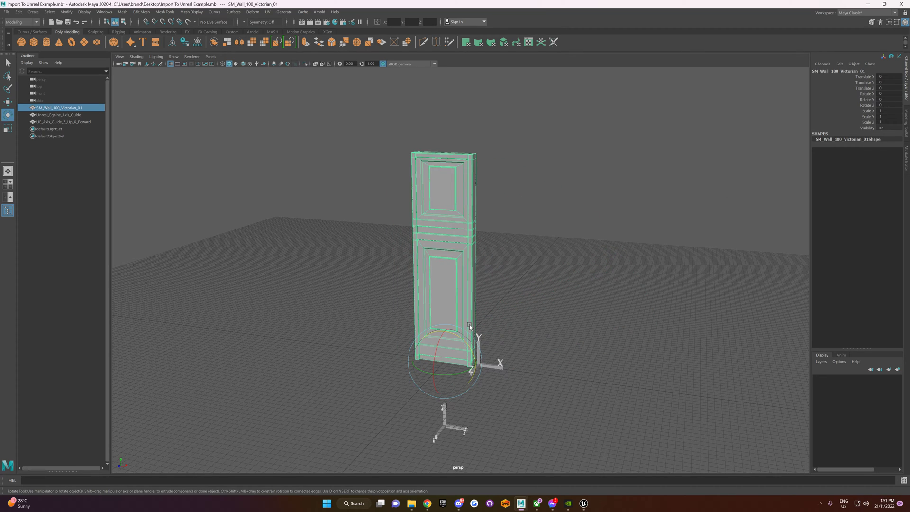
pyautogui.moveTo(370, 292)
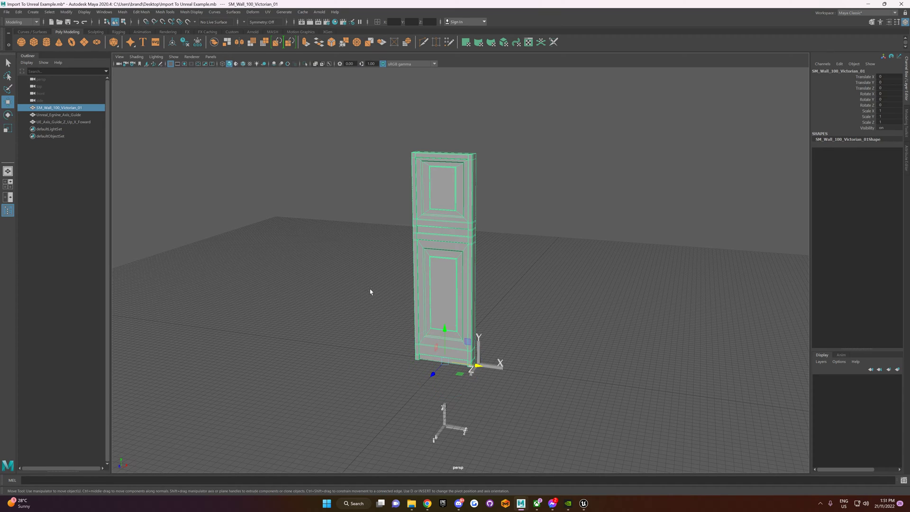
pyautogui.click(370, 291)
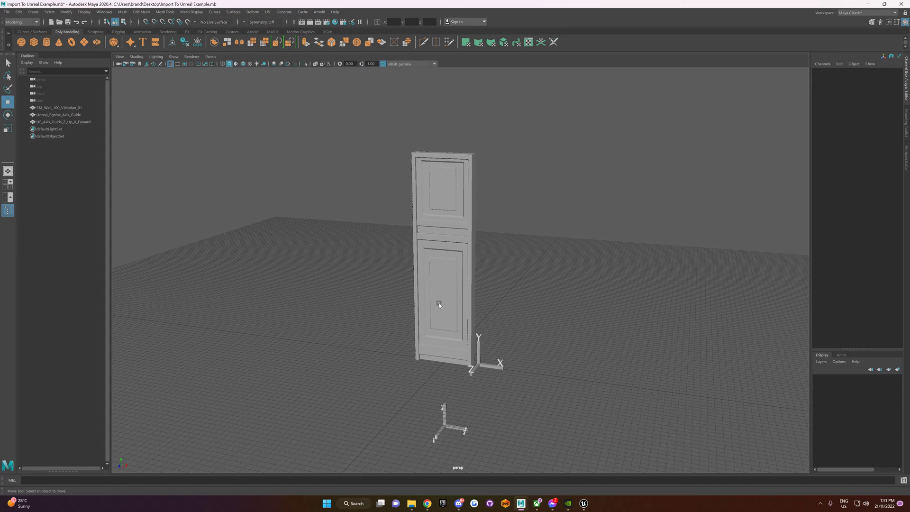
pyautogui.moveTo(442, 307)
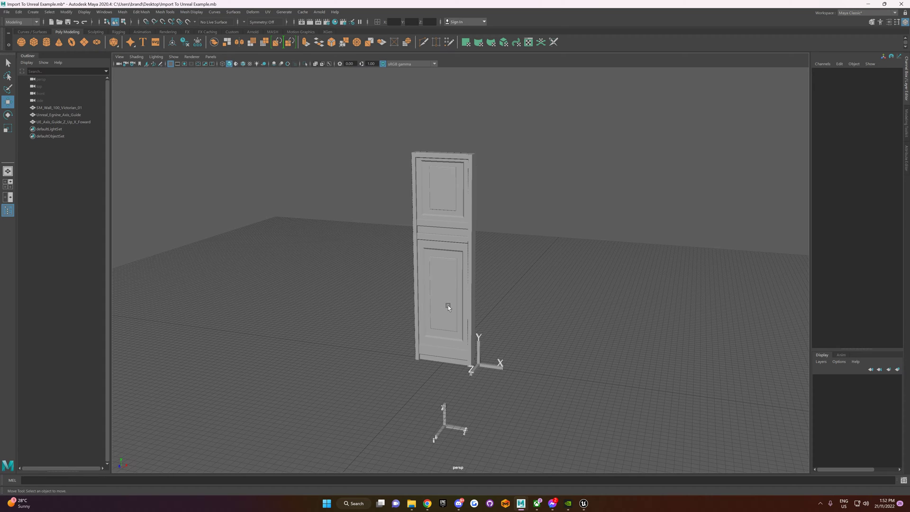
pyautogui.moveTo(452, 304)
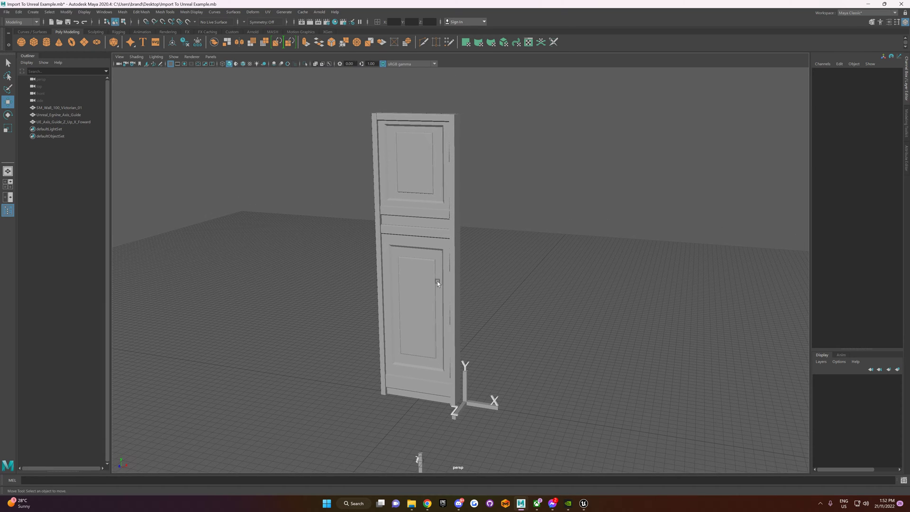
pyautogui.moveTo(483, 293)
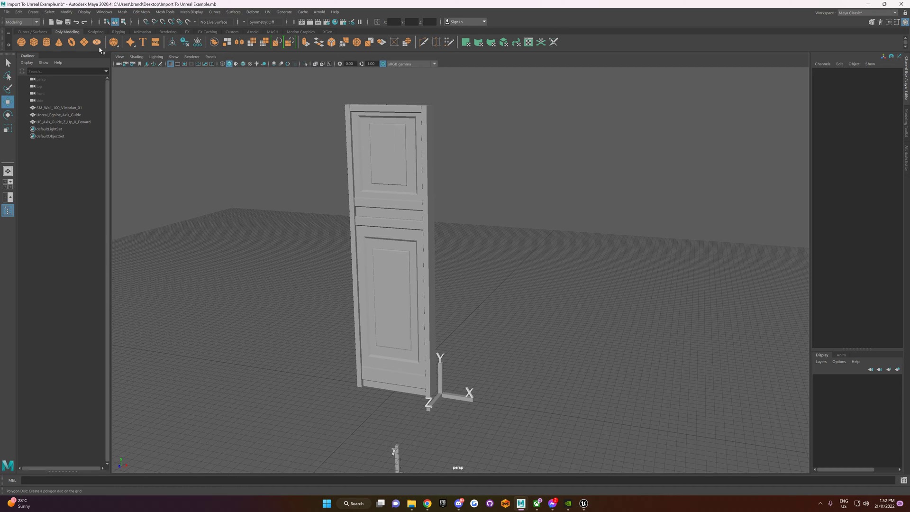
# Set the world coordinate up axis to Z in Preferences and save
pyautogui.click(103, 11)
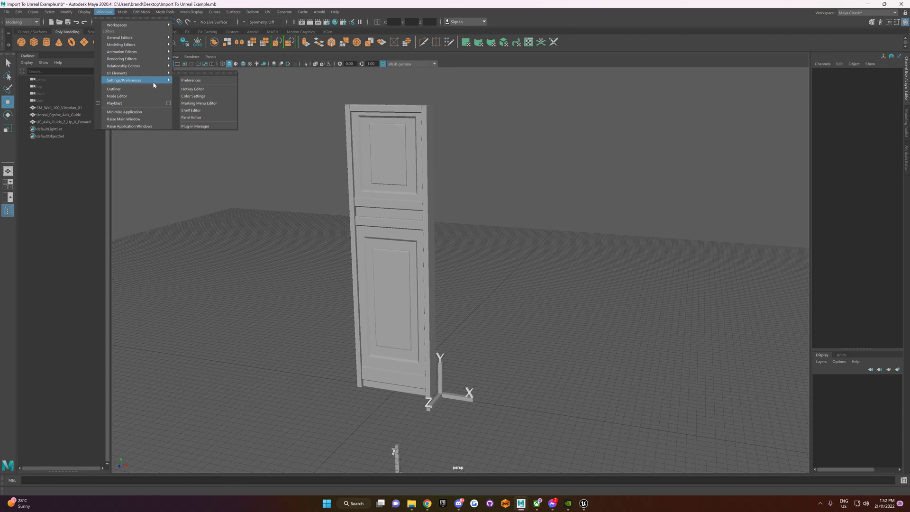
pyautogui.click(190, 80)
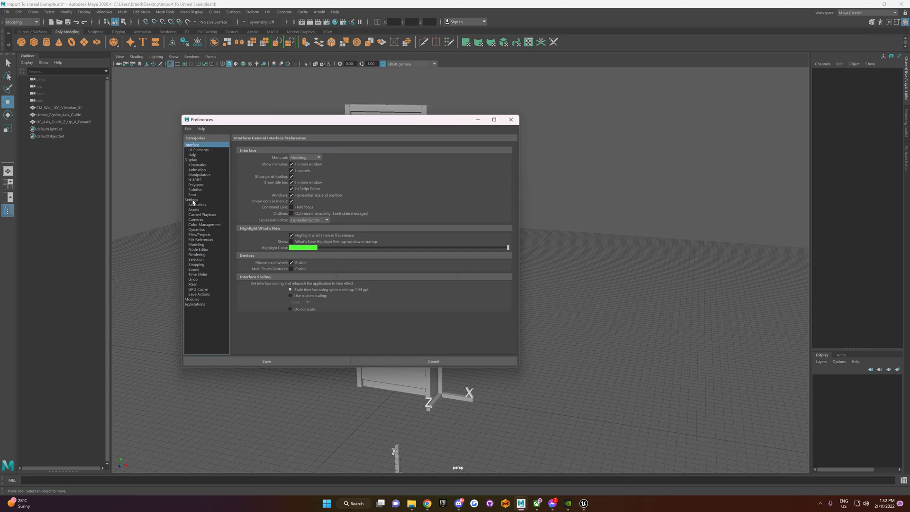
pyautogui.click(191, 200)
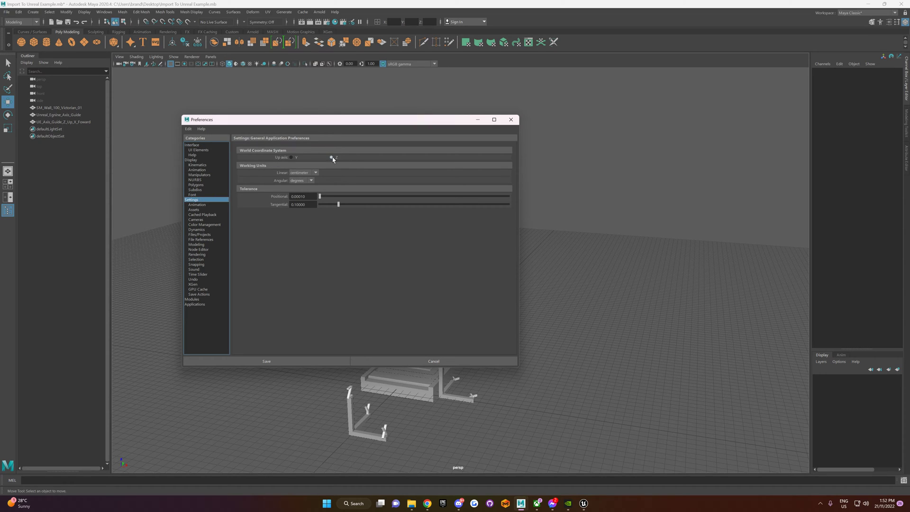
pyautogui.click(304, 172)
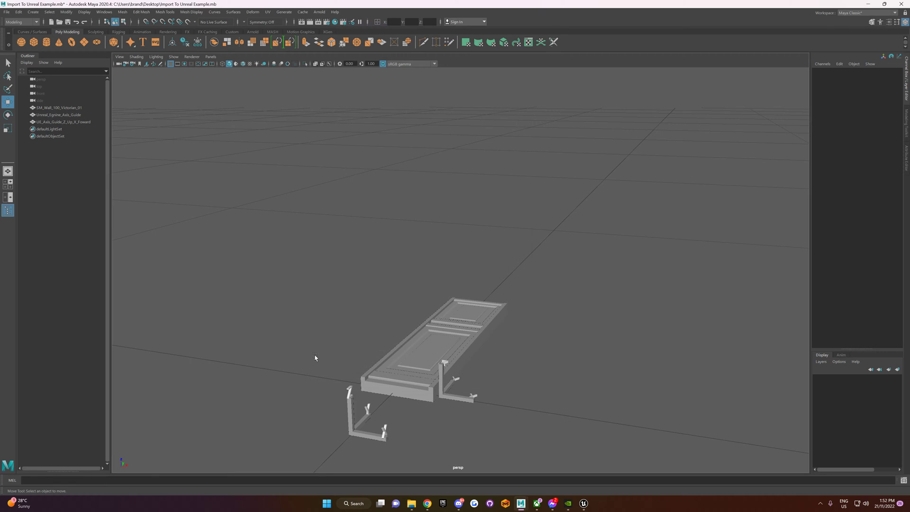
pyautogui.click(41, 79)
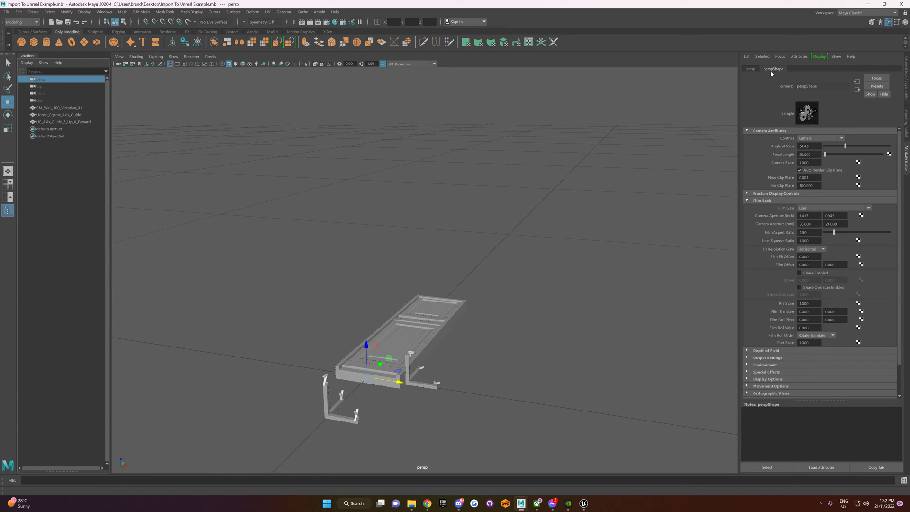
pyautogui.moveTo(811, 198)
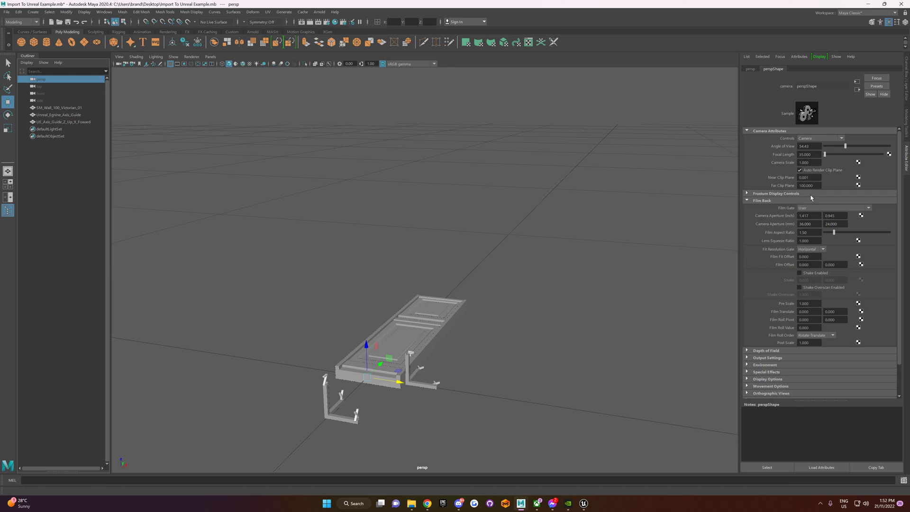
pyautogui.moveTo(787, 181)
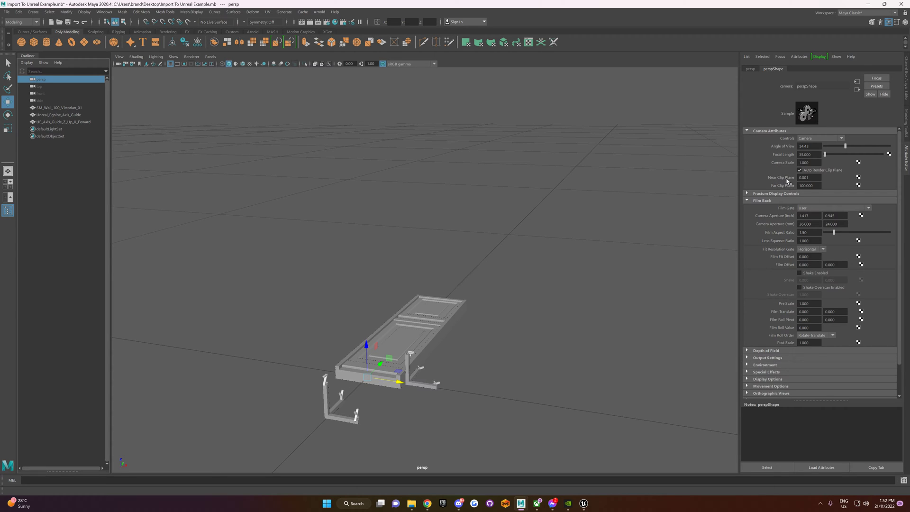
# Give the persp camera a 0.1 near and 100,000 far clip plane, then select the door
pyautogui.click(806, 177)
pyautogui.write('0.100')
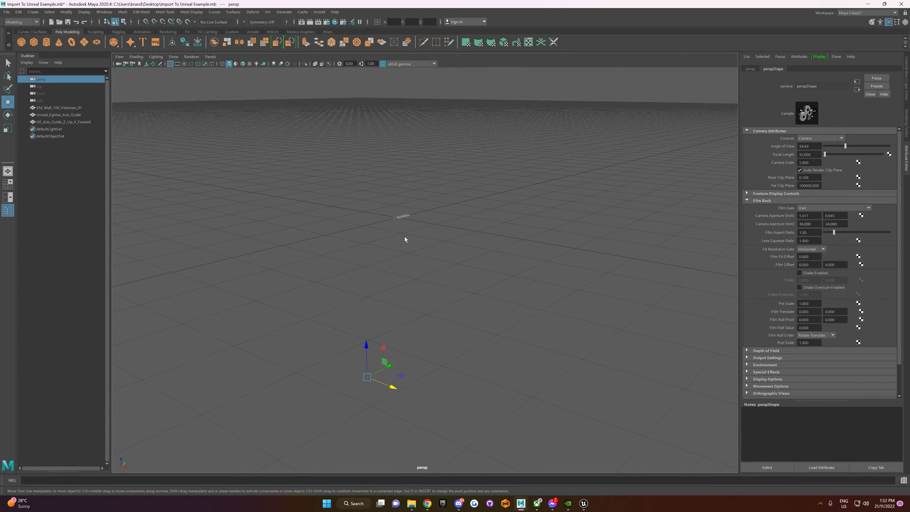
pyautogui.click(58, 107)
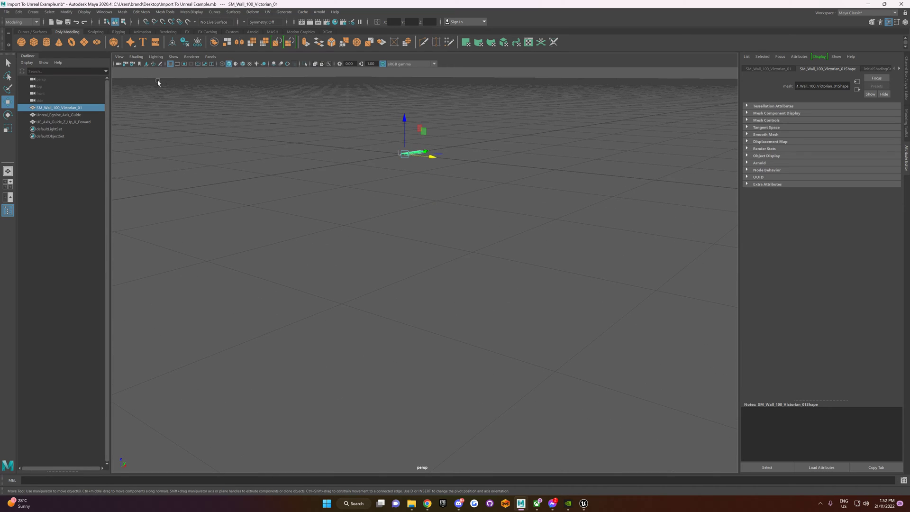
# Frame the viewport on the door wall mesh
pyautogui.click(119, 56)
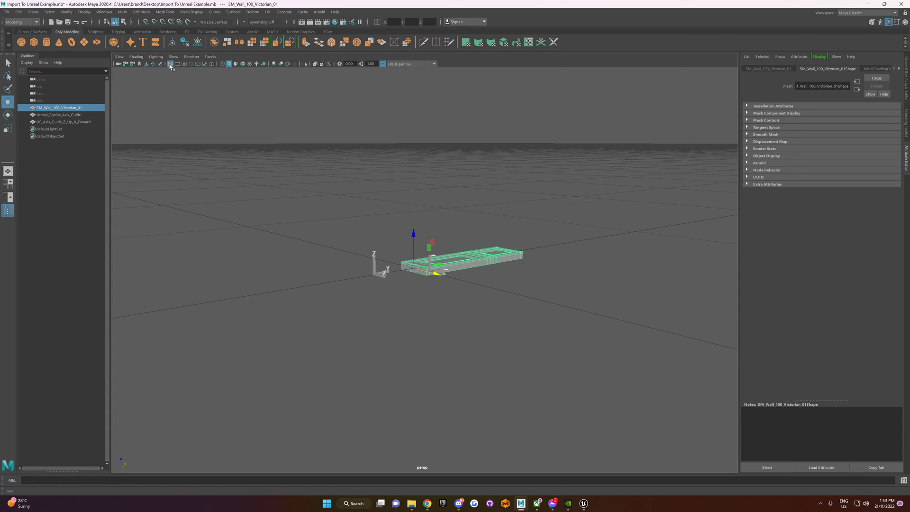
# Set the grid to 1,000 units wide with lines every 10 units and apply
pyautogui.click(171, 64)
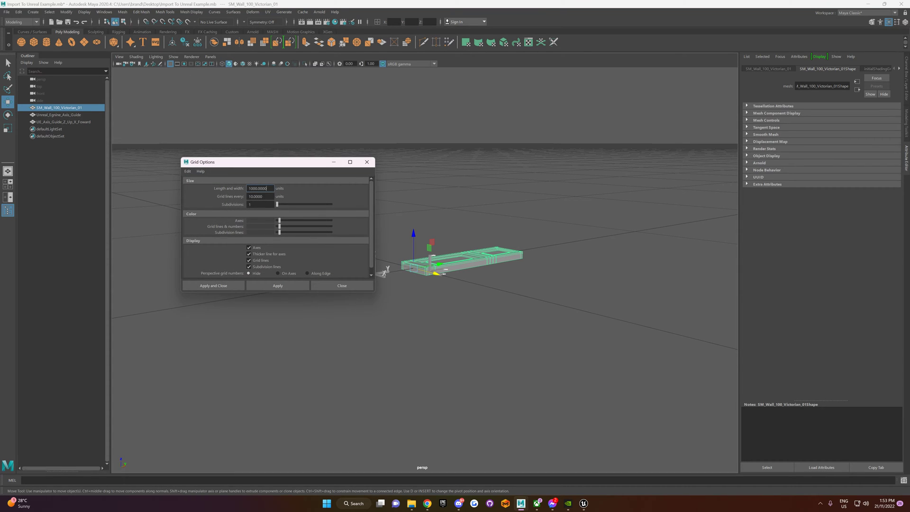
pyautogui.write('100')
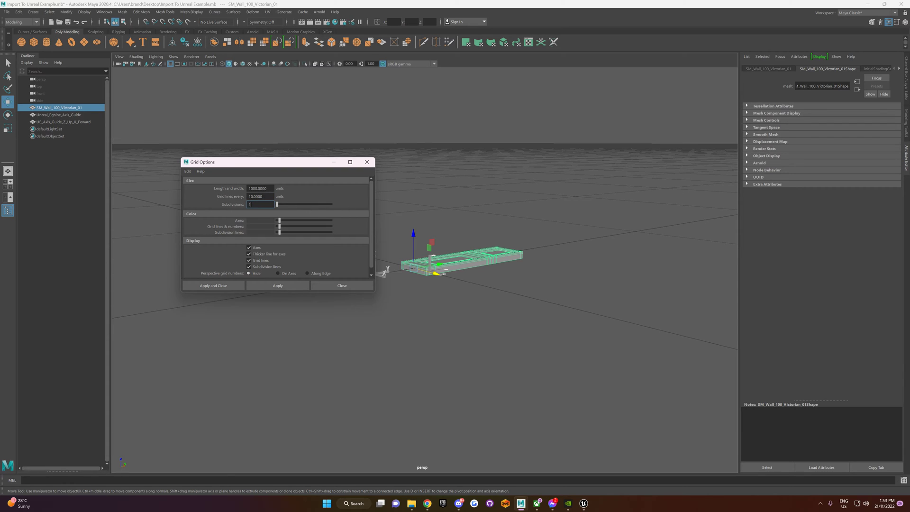
pyautogui.click(341, 285)
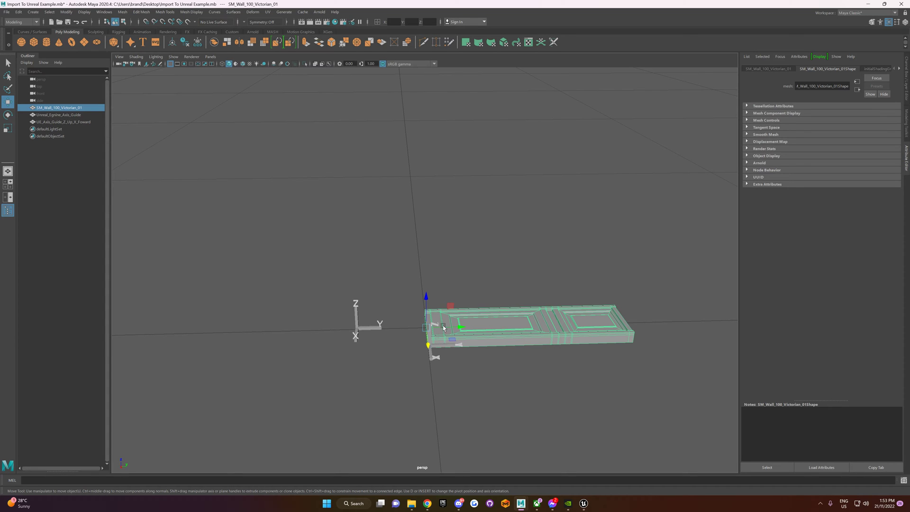
pyautogui.moveTo(458, 269)
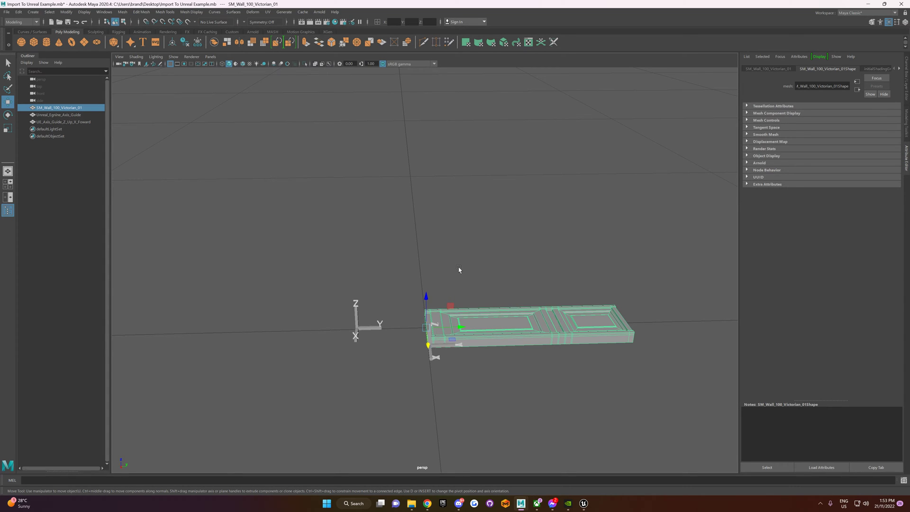
pyautogui.moveTo(445, 288)
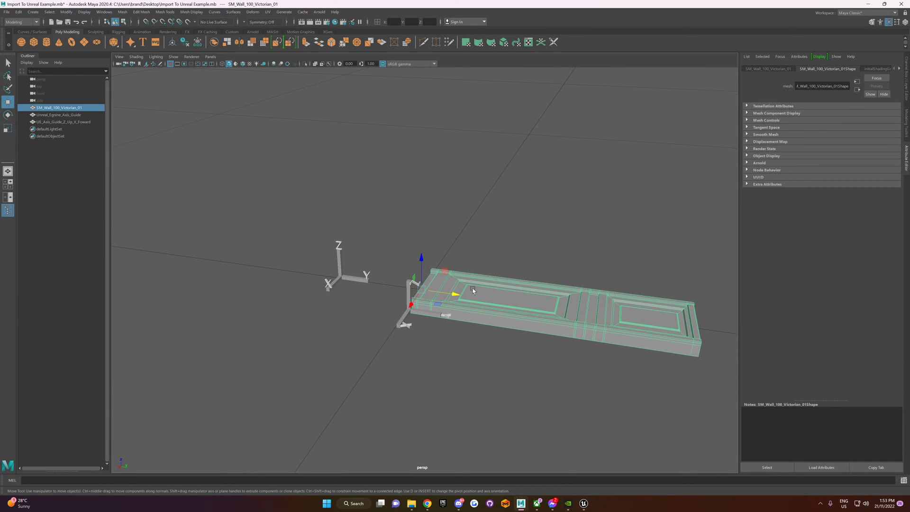
# Rotate the door 90 degrees about X and Z with the Rotate tool
pyautogui.press('e')
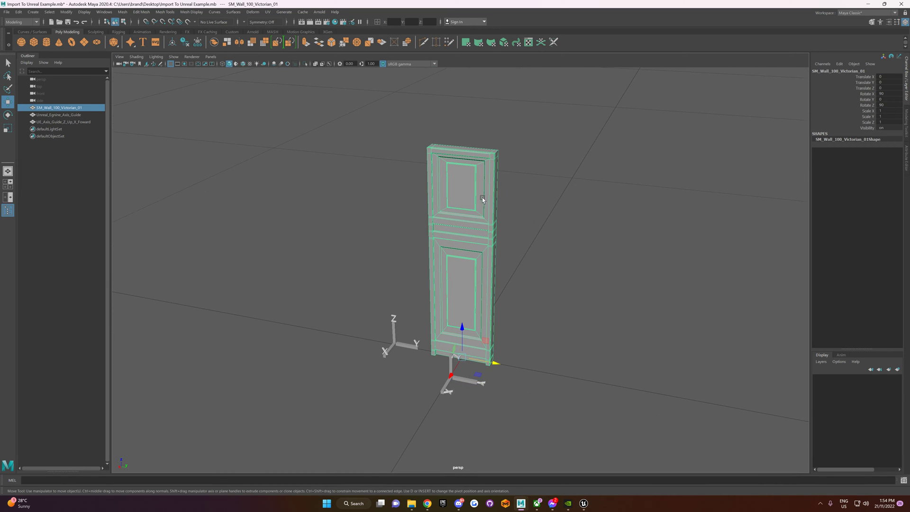
# Freeze the door's transformations and delete its construction history
pyautogui.click(65, 11)
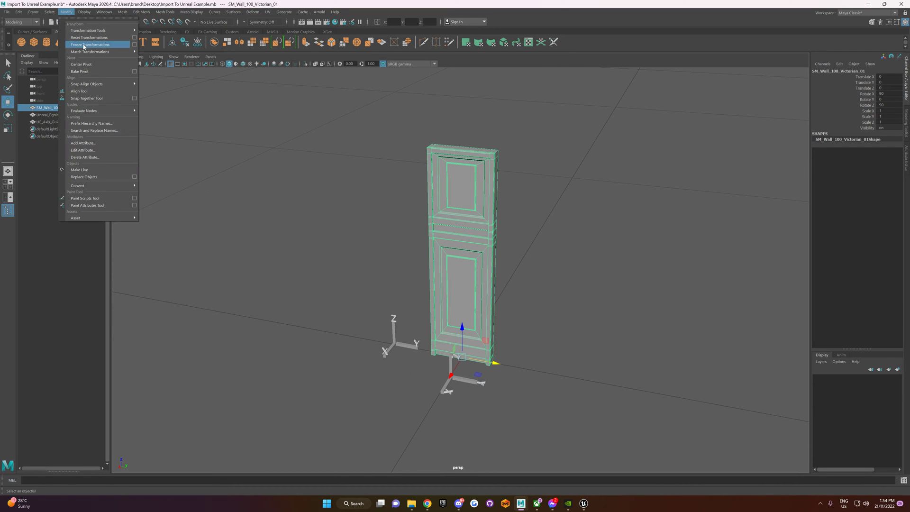
pyautogui.click(88, 45)
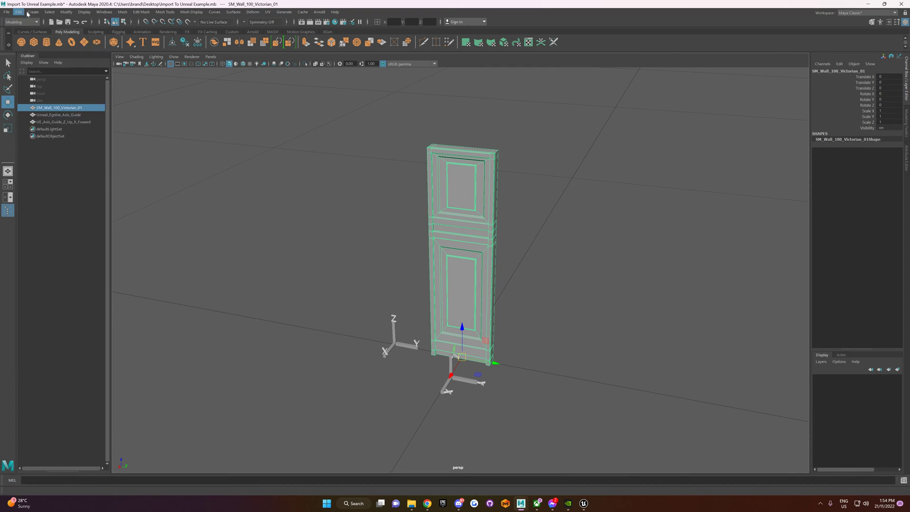
pyautogui.click(19, 11)
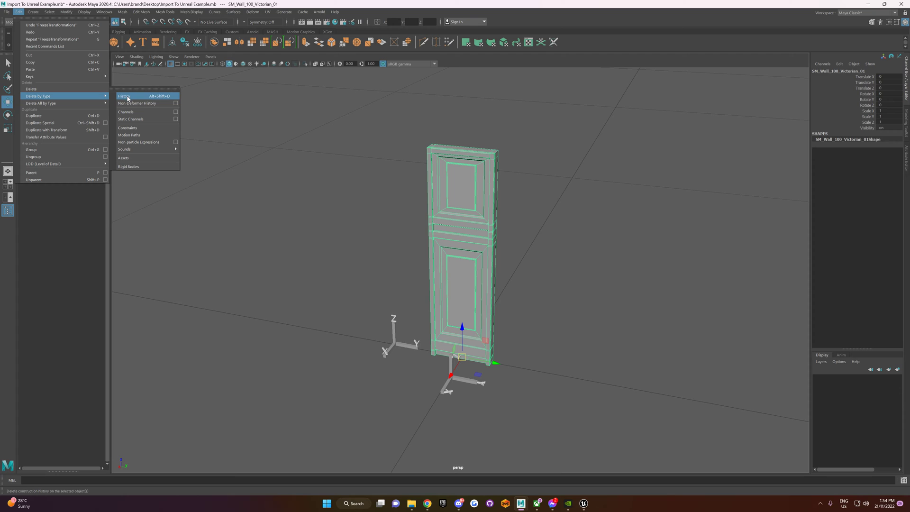
pyautogui.click(124, 96)
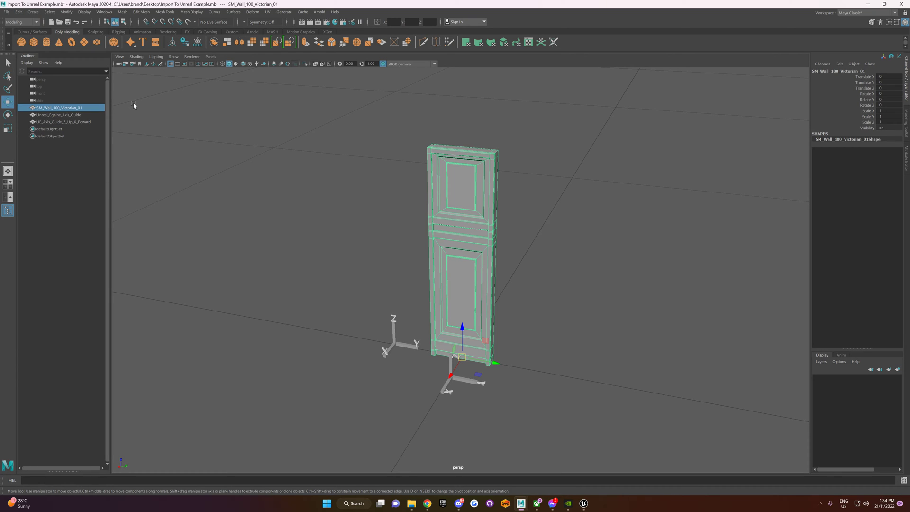
# Delete the door's remaining non-deformer history and reselect the door
pyautogui.click(19, 11)
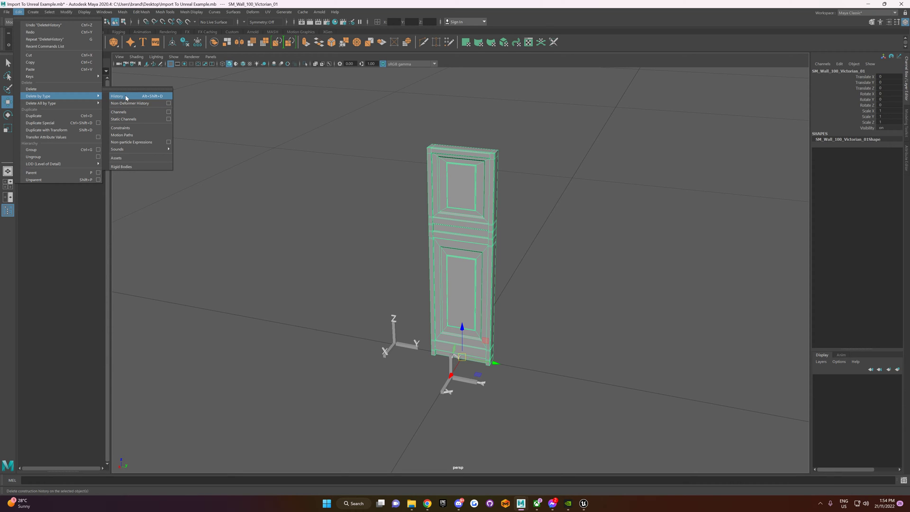
pyautogui.moveTo(129, 103)
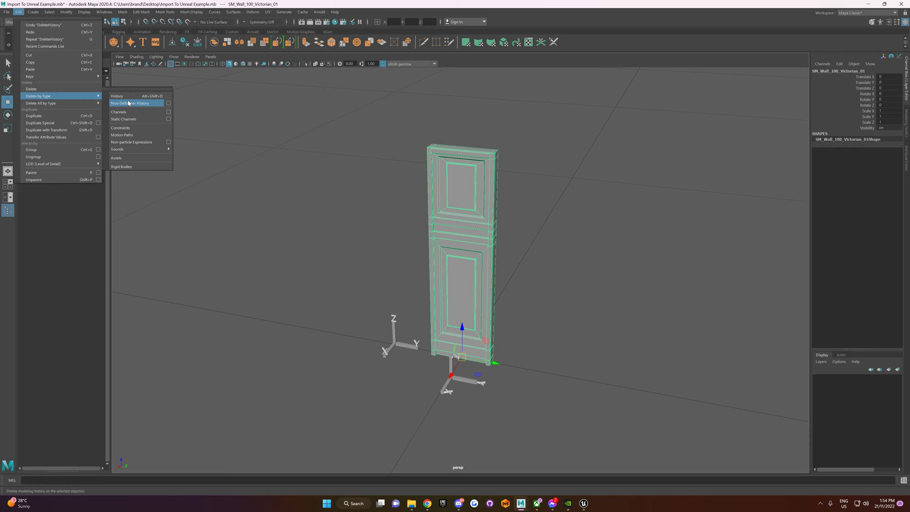
pyautogui.moveTo(116, 96)
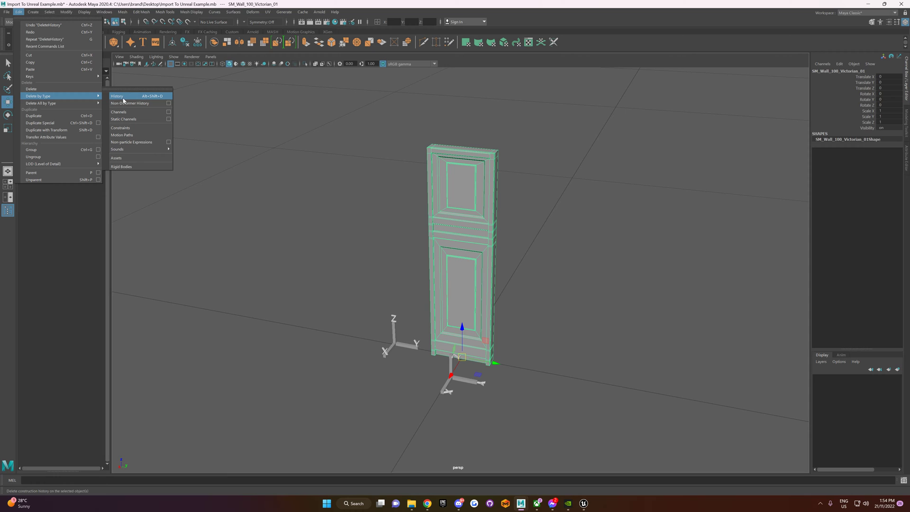
pyautogui.moveTo(130, 103)
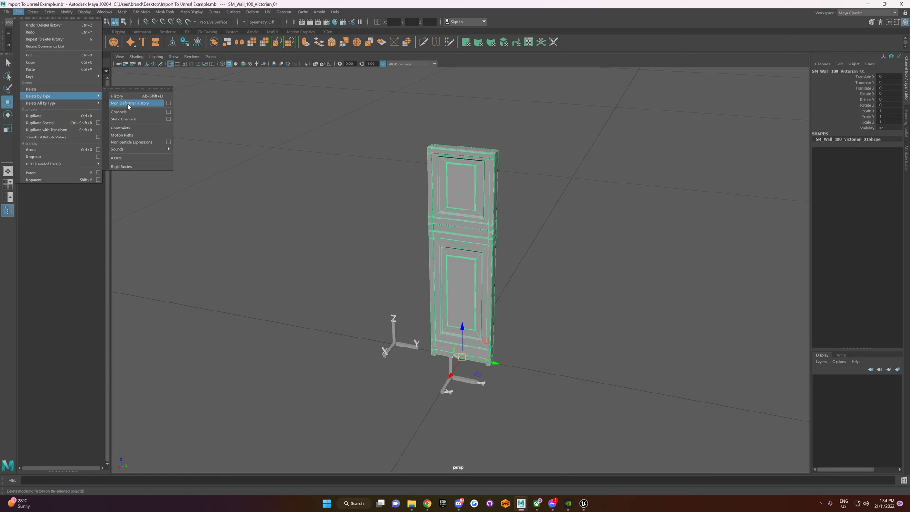
pyautogui.click(116, 96)
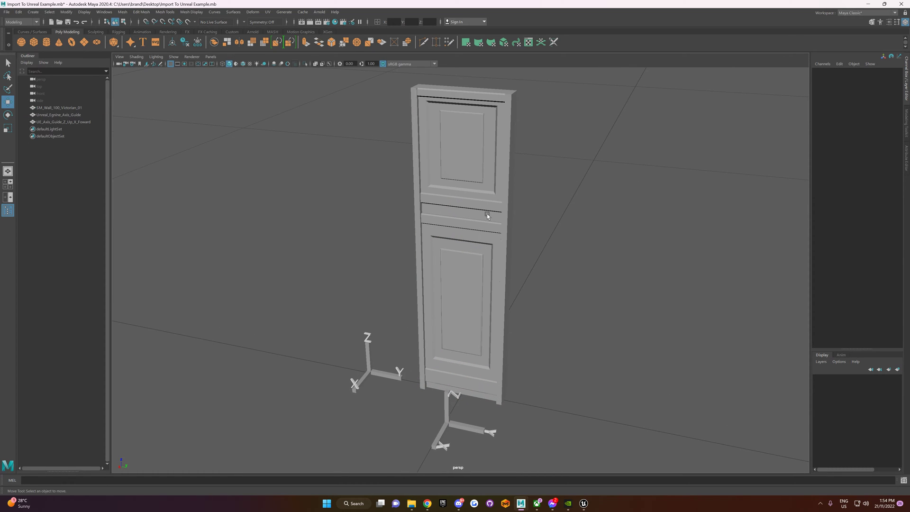
pyautogui.click(461, 214)
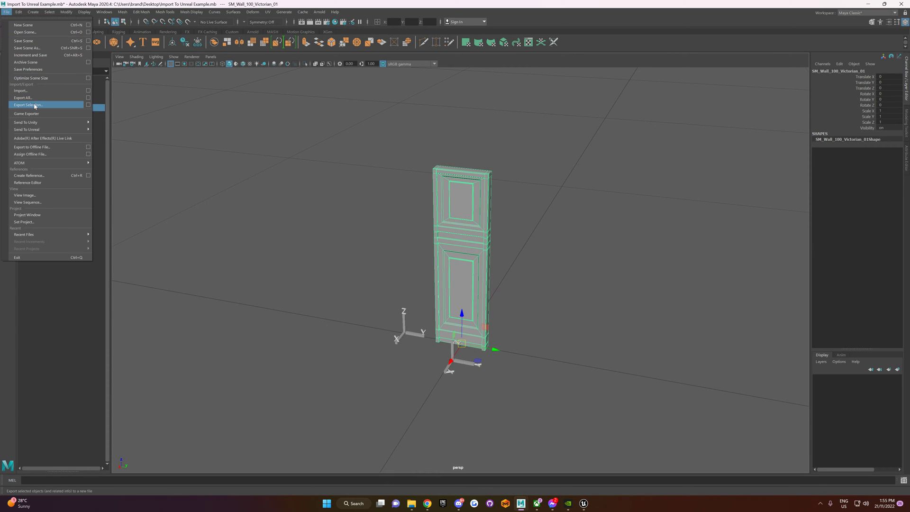
# Export the door to the Desktop as Wall.fbx with Tangents and Binormals ticked
pyautogui.click(25, 106)
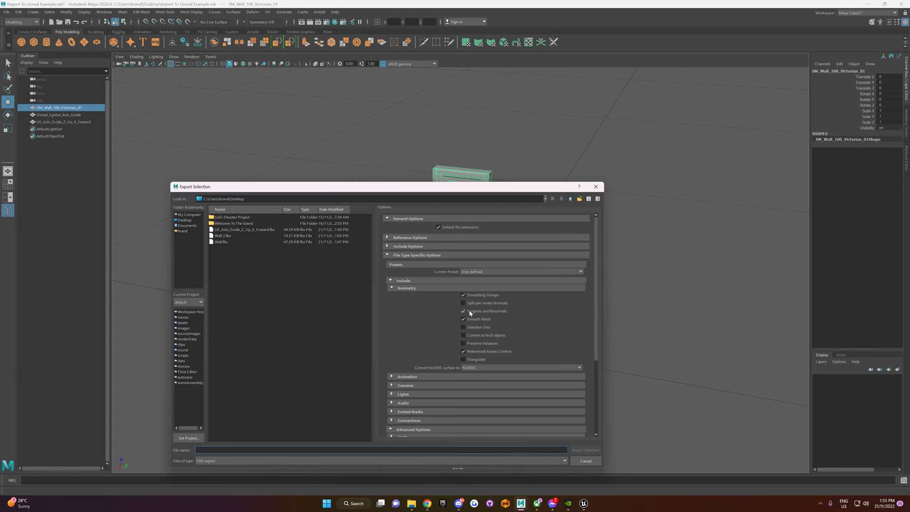
pyautogui.click(463, 310)
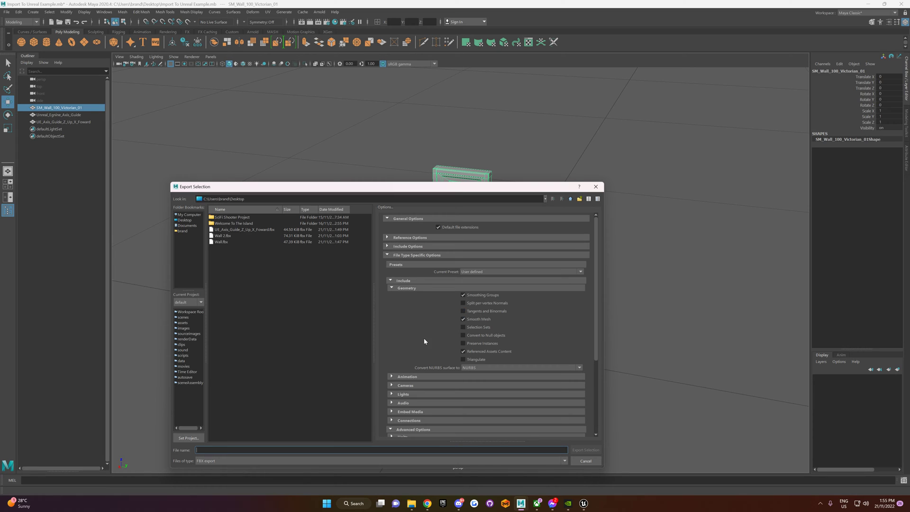
pyautogui.moveTo(429, 337)
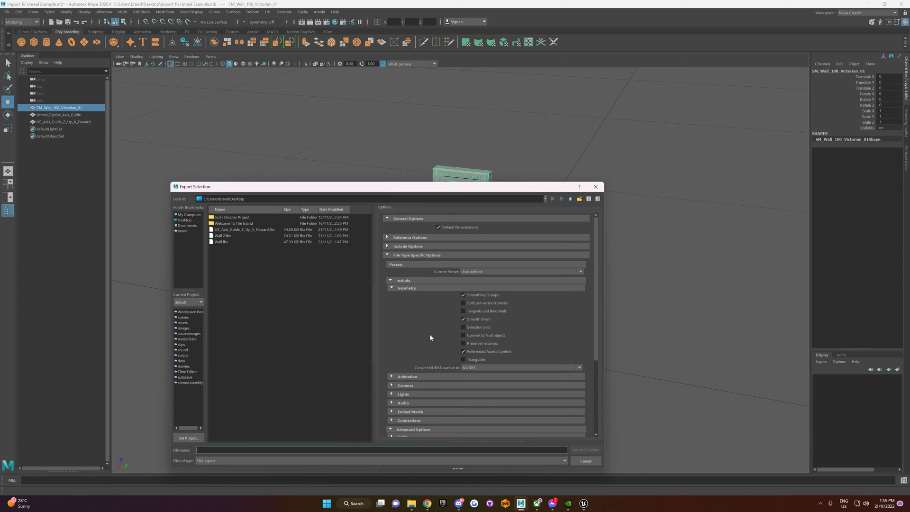
pyautogui.click(463, 310)
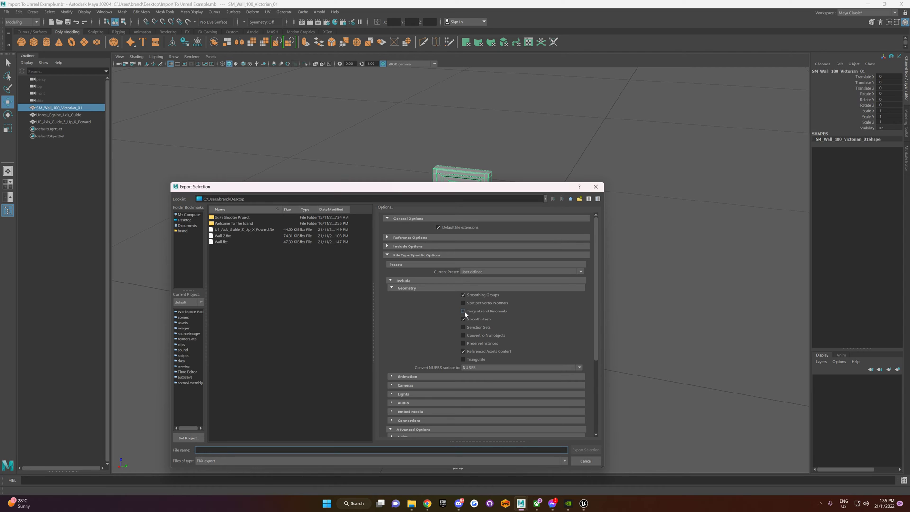
pyautogui.click(463, 310)
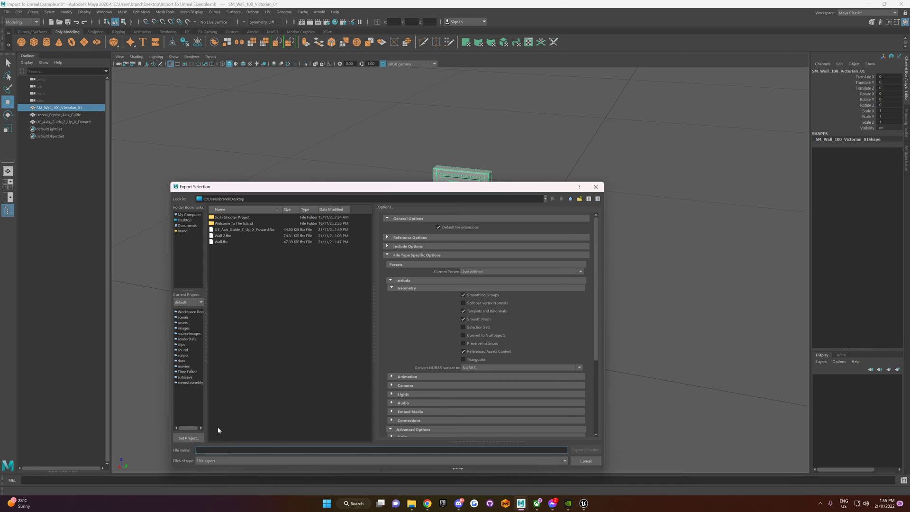
pyautogui.click(221, 242)
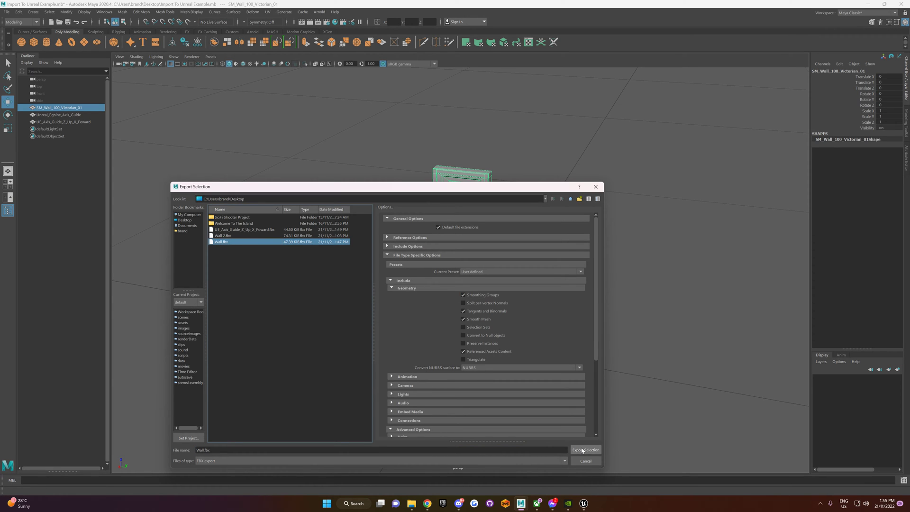
pyautogui.click(585, 450)
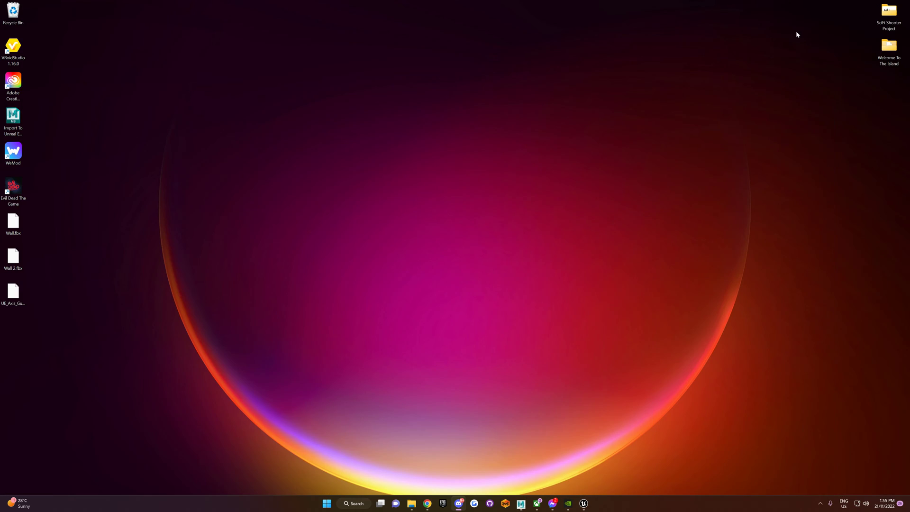
# In Unreal, import Wall.fbx into the /Game Content folder
pyautogui.click(582, 503)
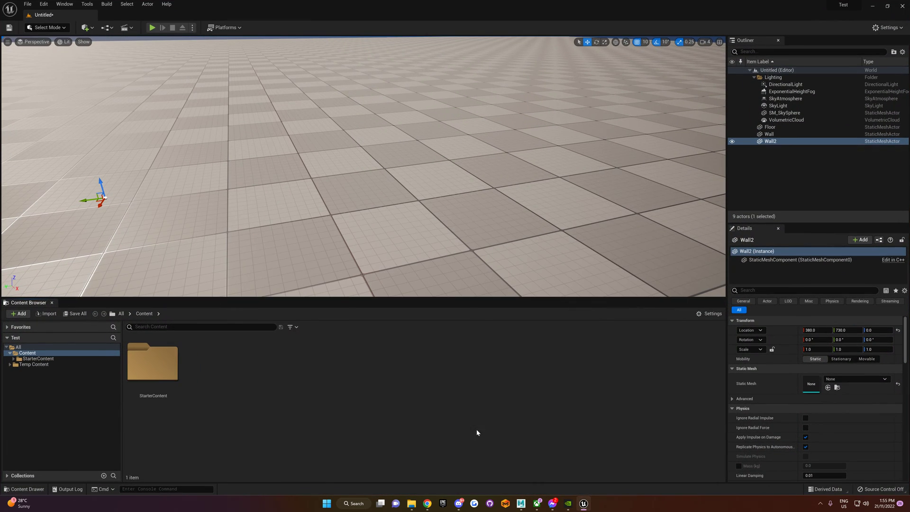
pyautogui.click(18, 313)
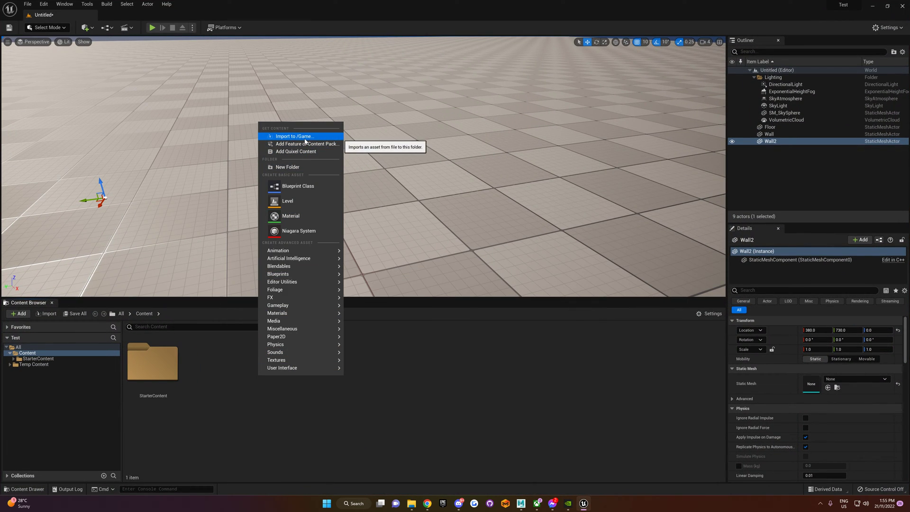
pyautogui.click(294, 136)
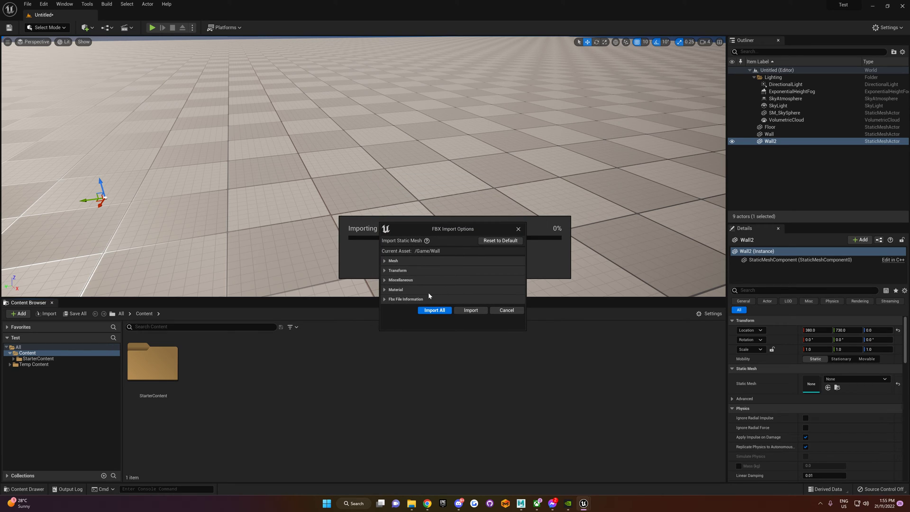
pyautogui.moveTo(384, 270)
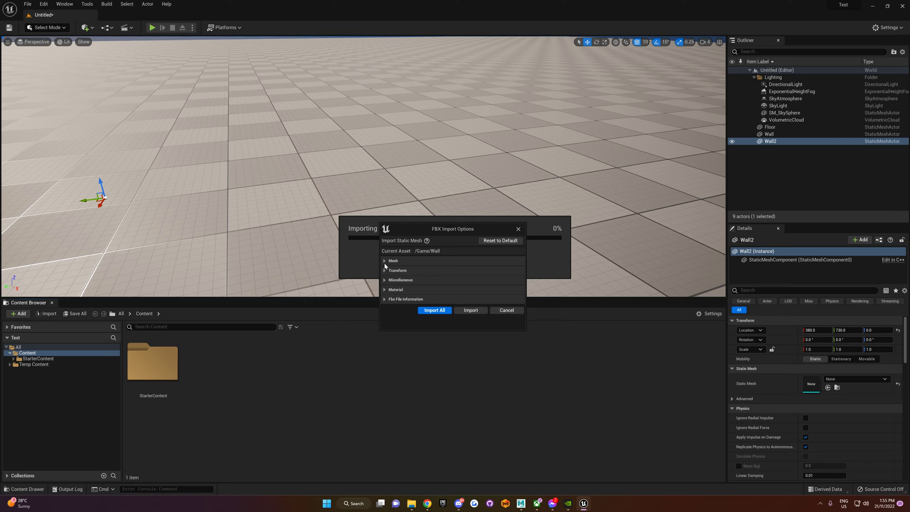
# Expand the Mesh advanced import options and disable Transform Vertex to Absolute
pyautogui.click(384, 260)
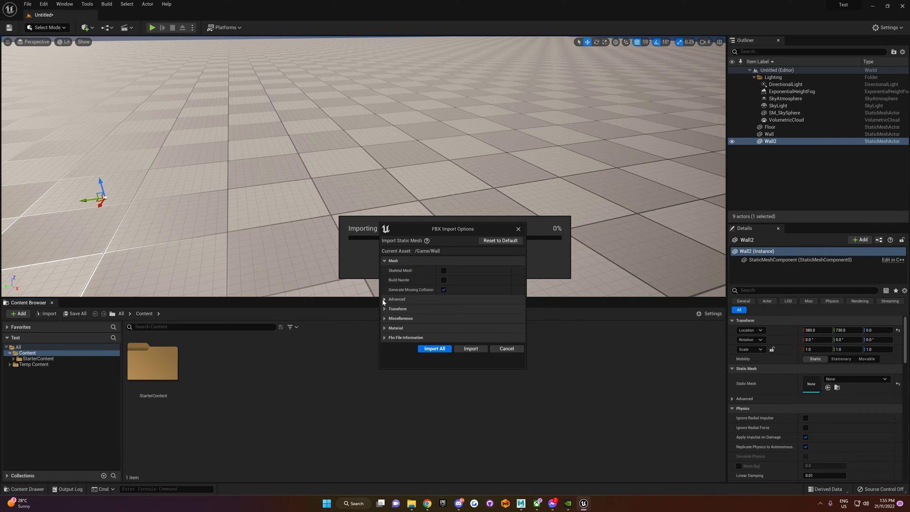
pyautogui.click(384, 299)
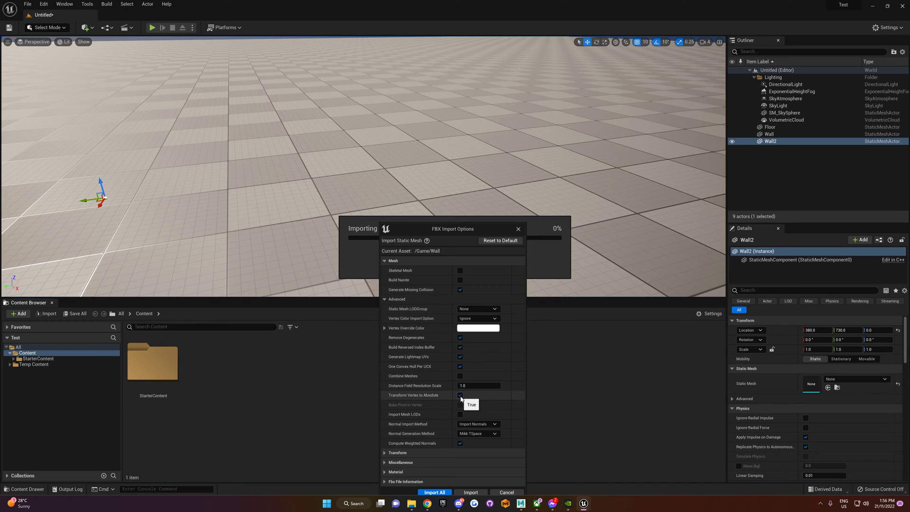
pyautogui.moveTo(452, 228); pyautogui.dragTo(448, 159)
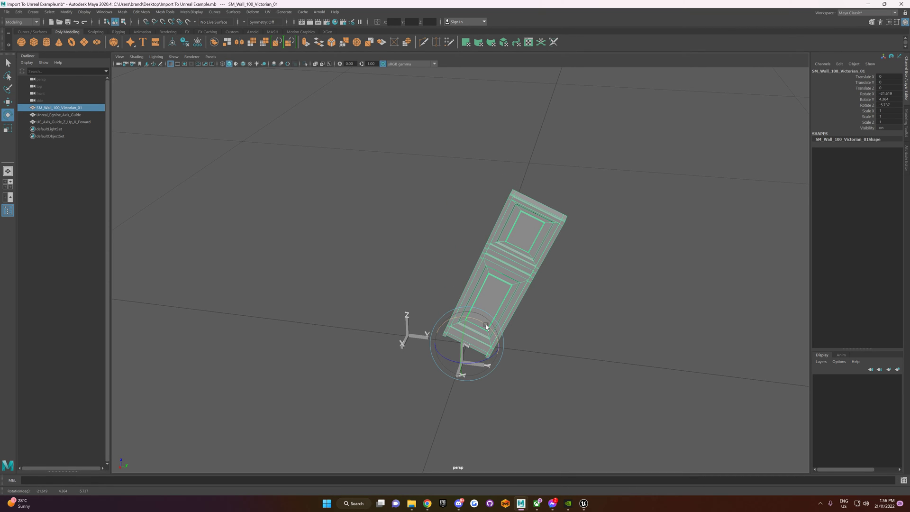
# Rotate the door model to a tilted angle in Maya's viewport
pyautogui.moveTo(484, 325); pyautogui.dragTo(496, 345)
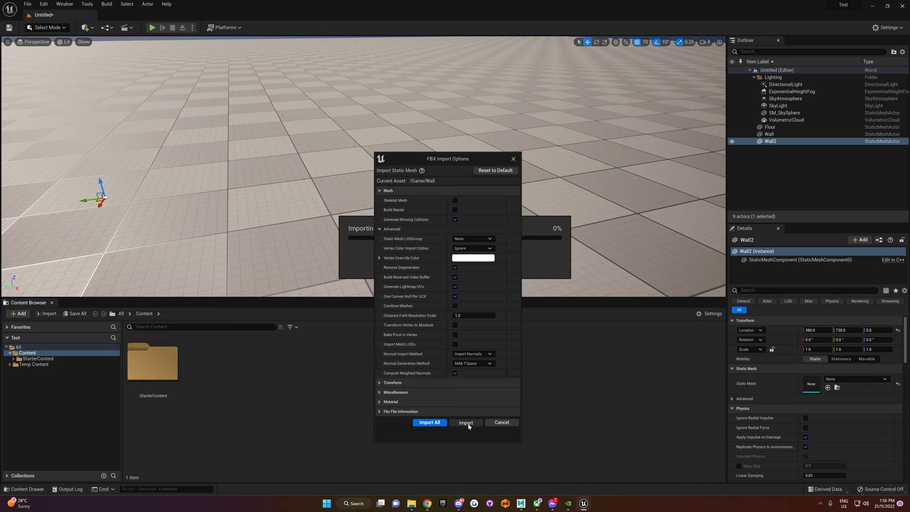
# Import Wall.fbx with the chosen FBX import settings
pyautogui.click(465, 422)
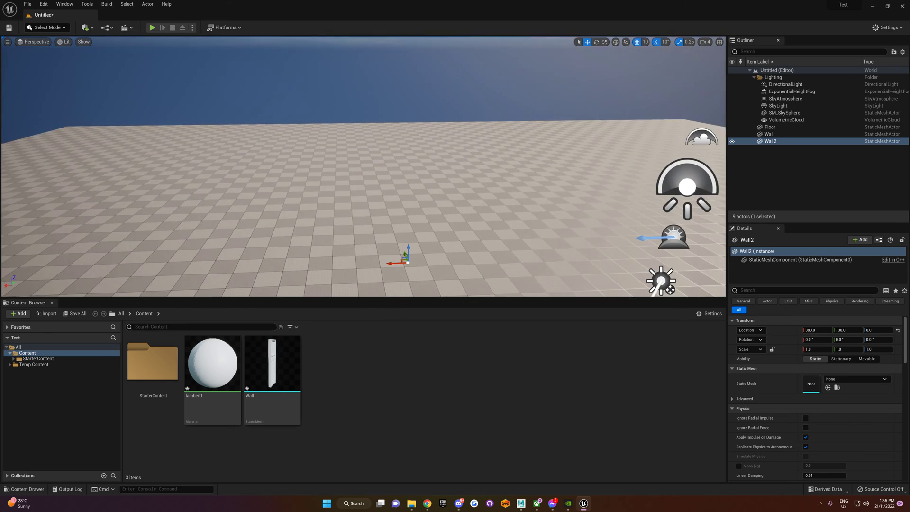
# Drag the Wall mesh into the level and view the upright door from the front
pyautogui.moveTo(396, 261); pyautogui.dragTo(345, 267)
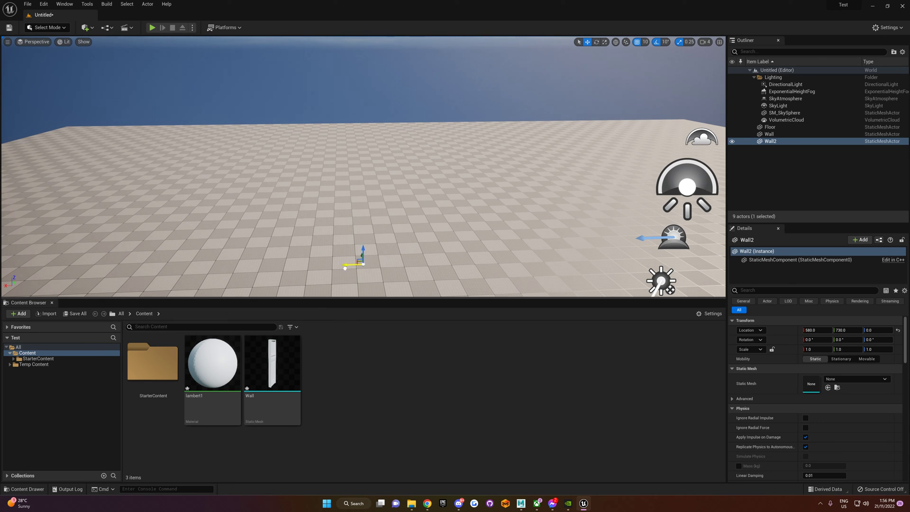
pyautogui.moveTo(362, 251); pyautogui.dragTo(406, 251)
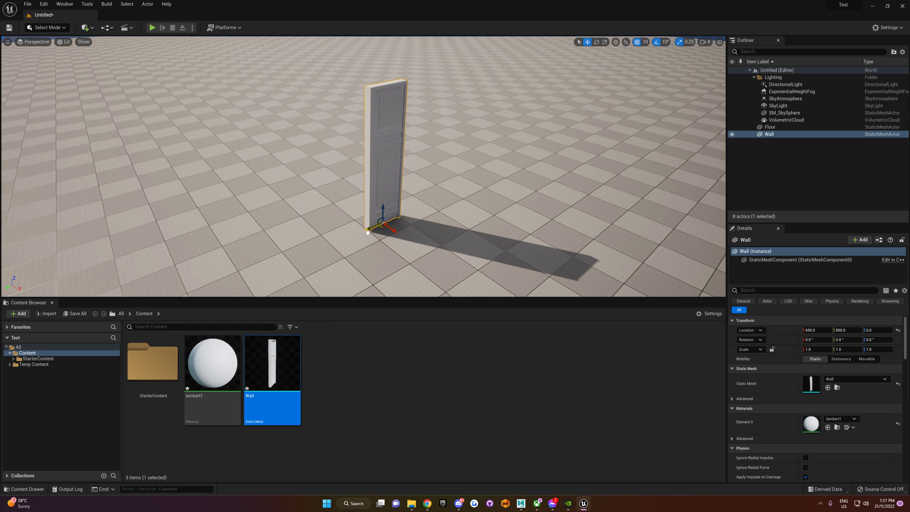
pyautogui.moveTo(390, 217); pyautogui.dragTo(402, 239)
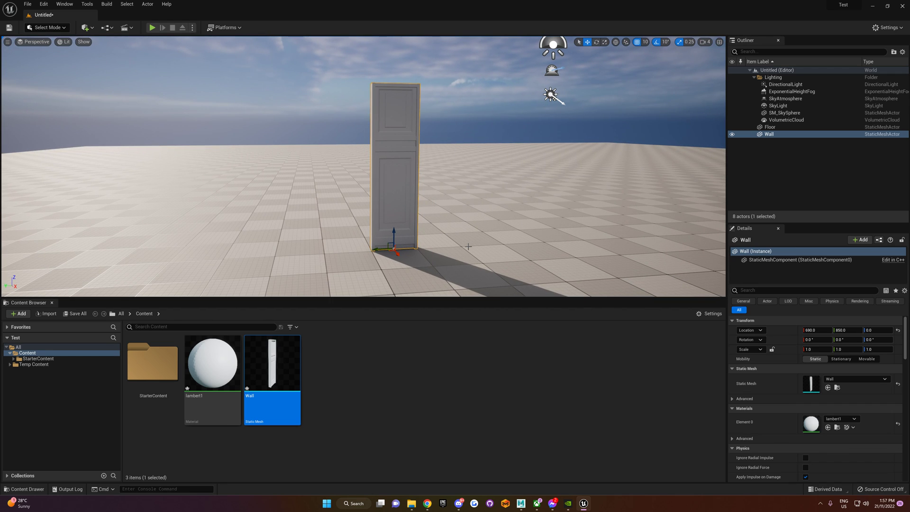
pyautogui.moveTo(459, 228)
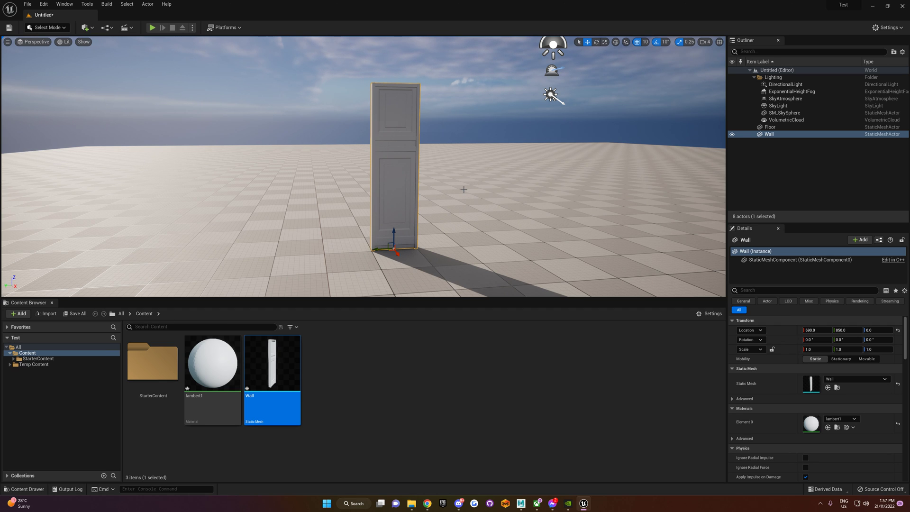
pyautogui.moveTo(470, 215)
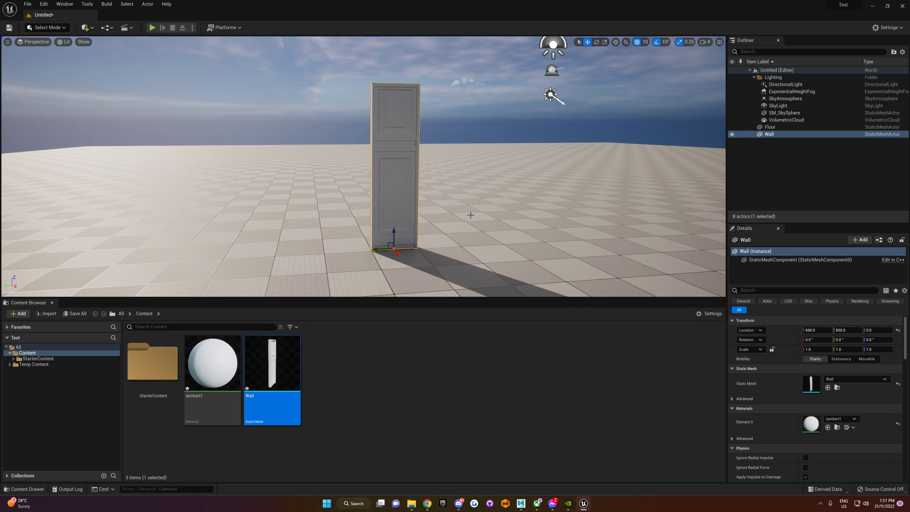